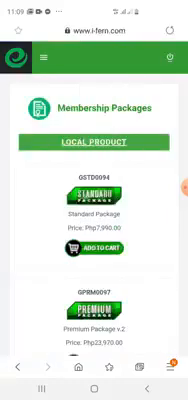
pyautogui.scroll(-3)
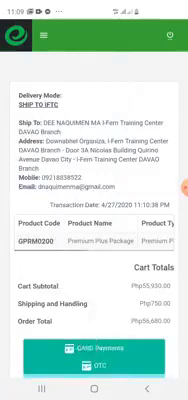
pyautogui.scroll(-3)
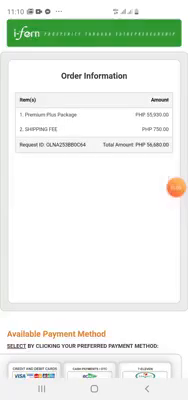
pyautogui.scroll(-3)
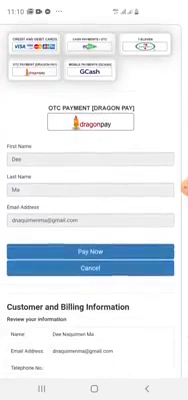
pyautogui.scroll(-3)
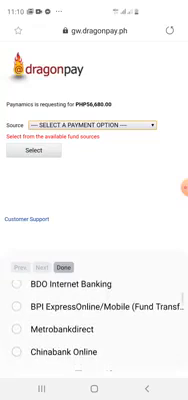
pyautogui.scroll(-3)
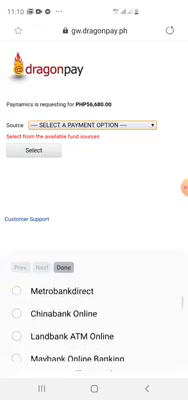
pyautogui.scroll(-3)
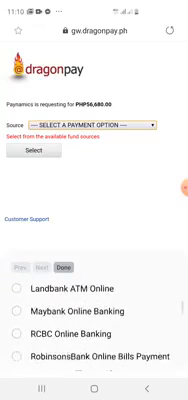
pyautogui.scroll(-3)
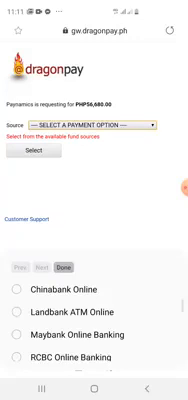
pyautogui.scroll(-3)
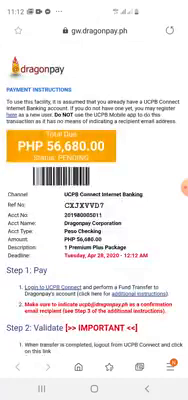
pyautogui.scroll(-3)
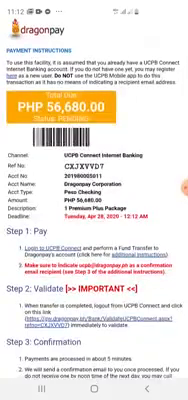